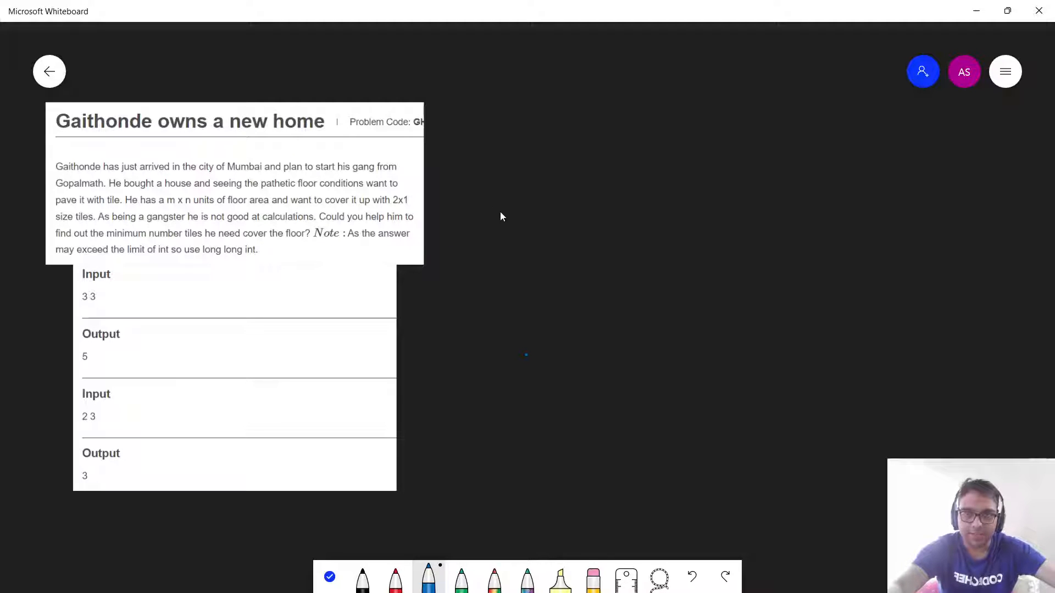
mouse_move(139, 193)
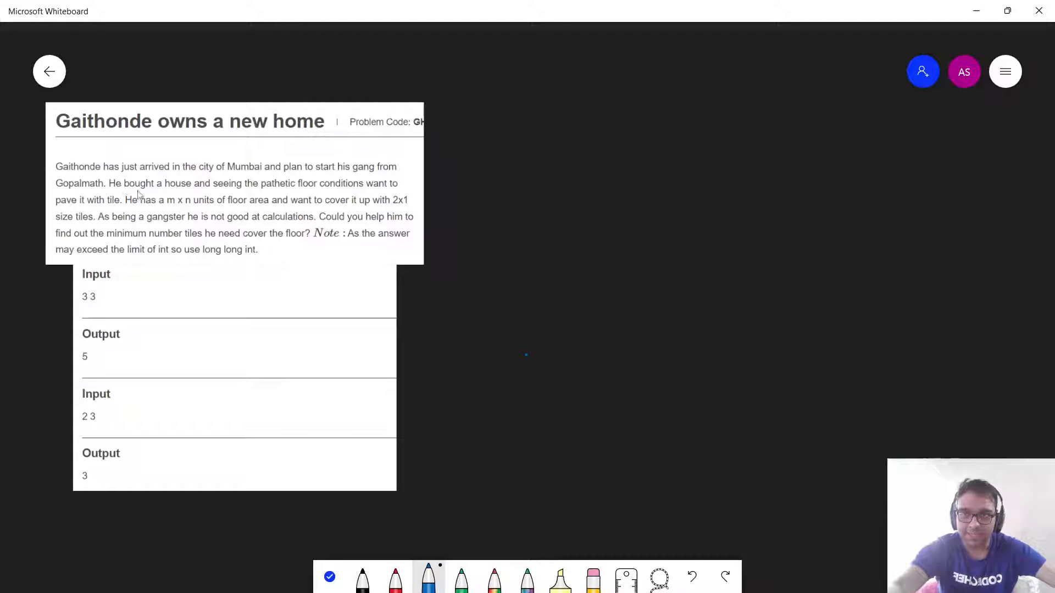
mouse_move(300, 180)
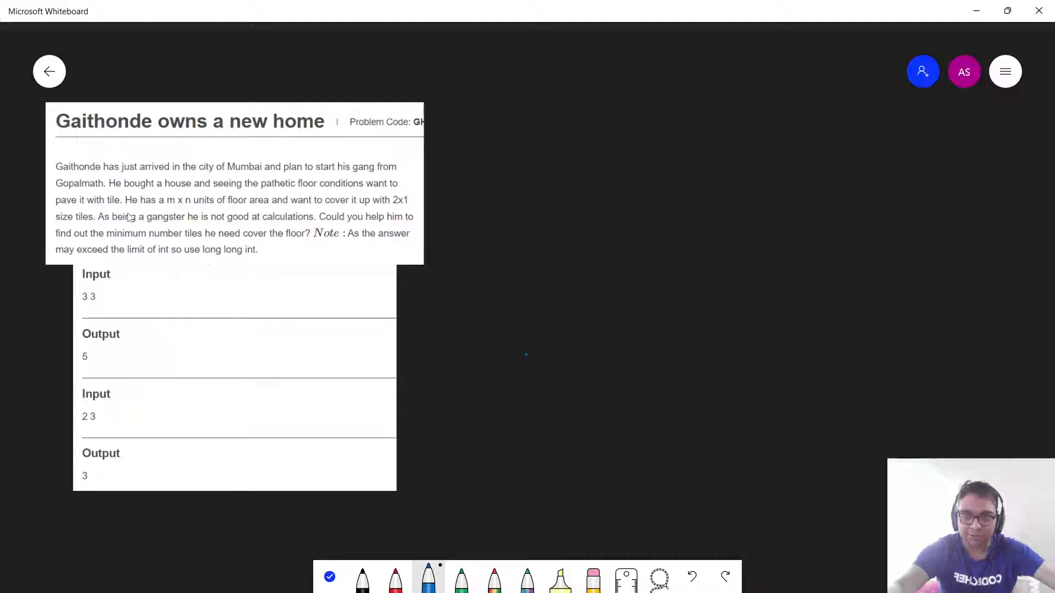
Underline 'm x n units', the minimum-tiles-to-cover-the-floor phrase, and 'long long'.
drag(167, 212, 210, 210)
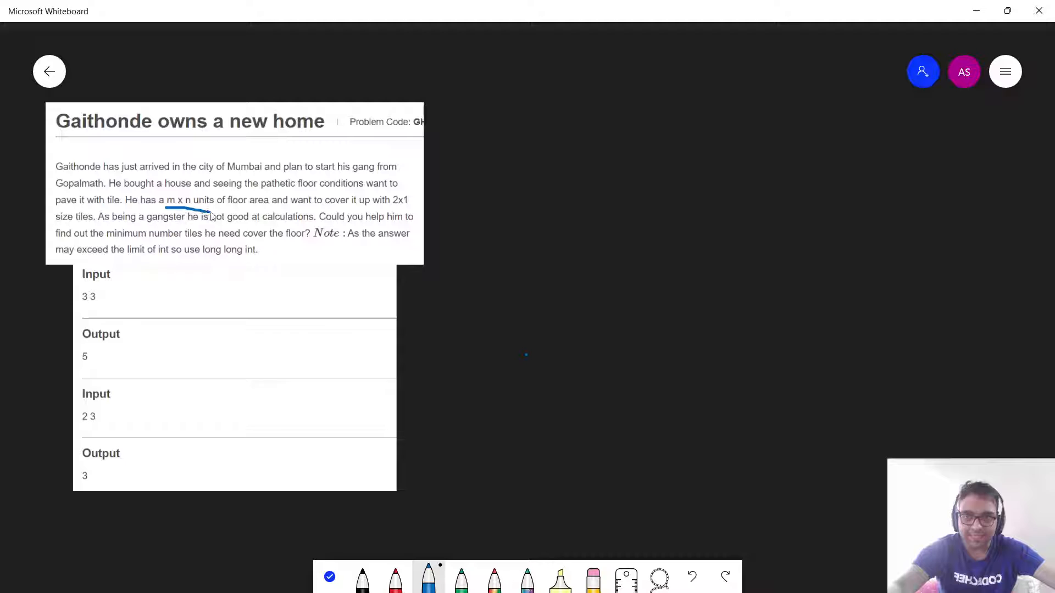
mouse_move(393, 211)
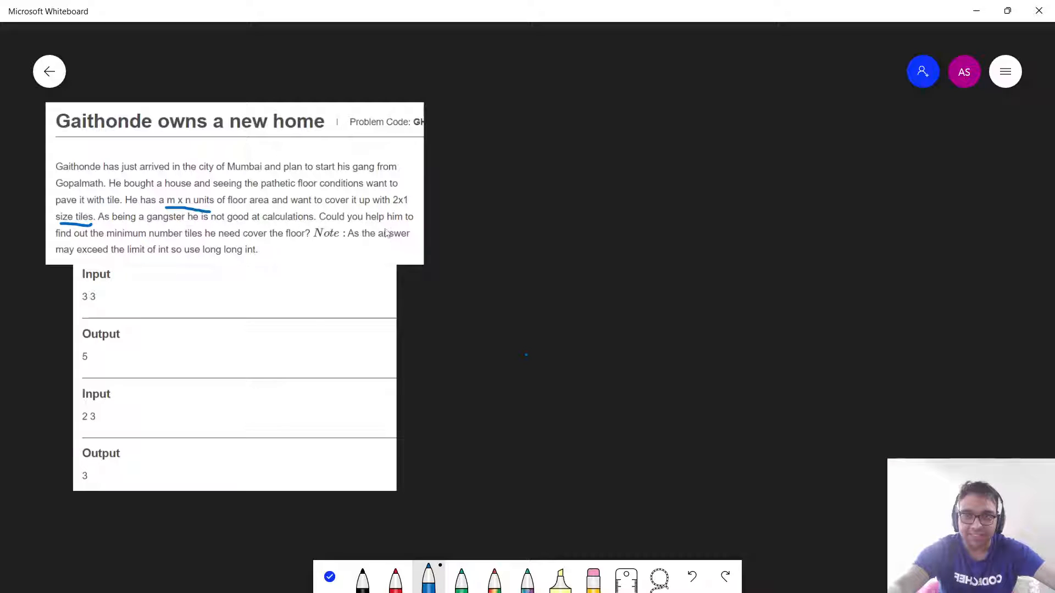
drag(134, 245, 171, 247)
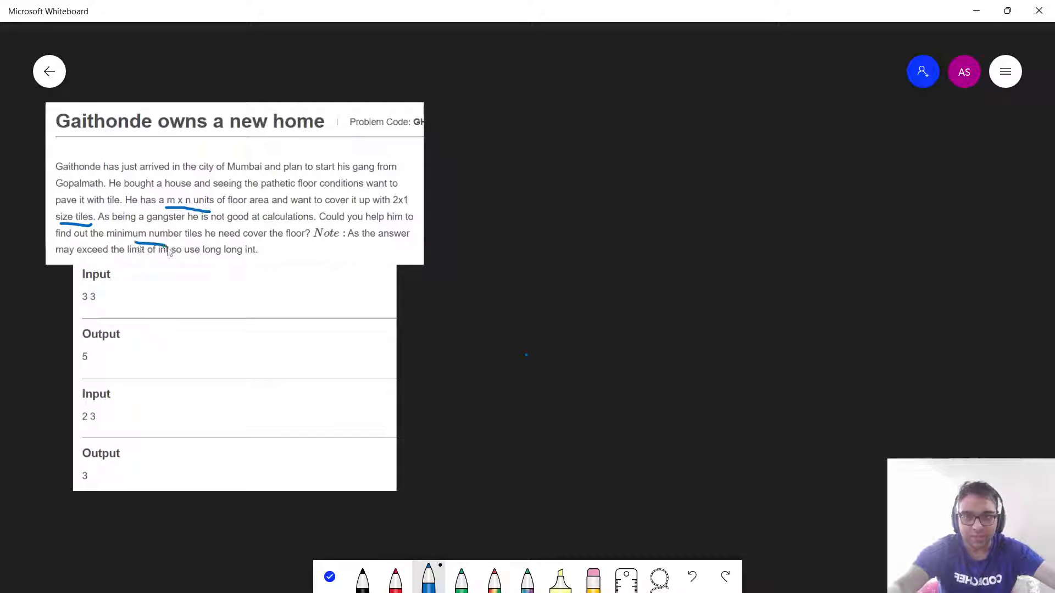
drag(164, 243, 283, 242)
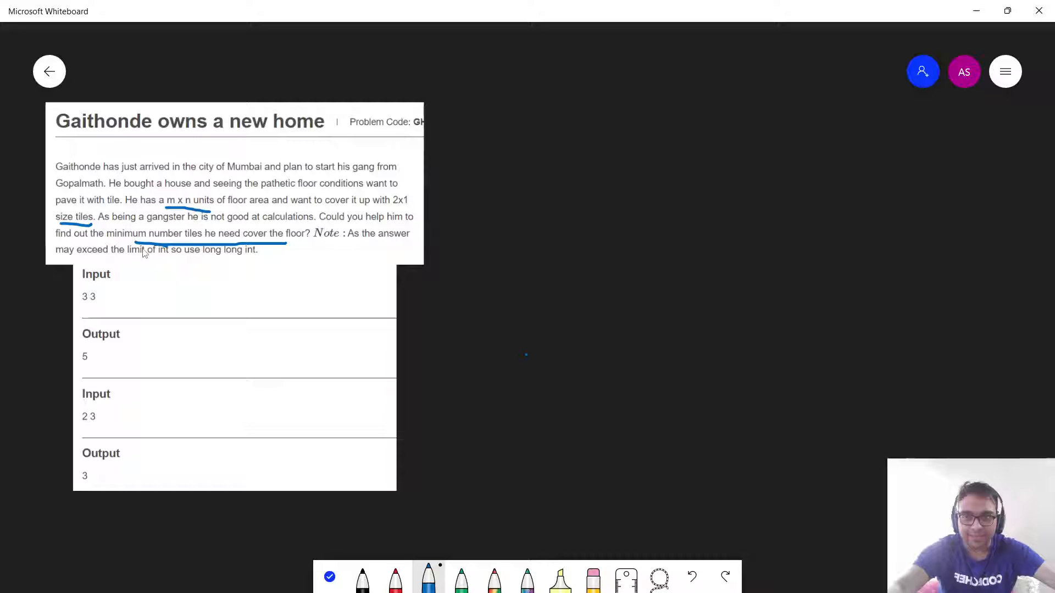
drag(202, 258, 240, 260)
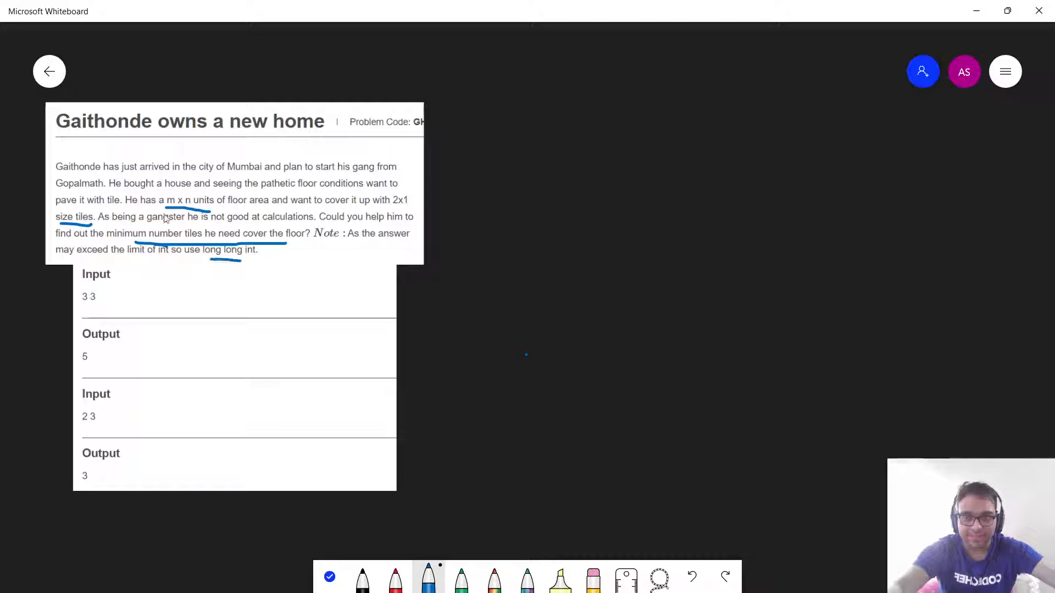
mouse_move(292, 132)
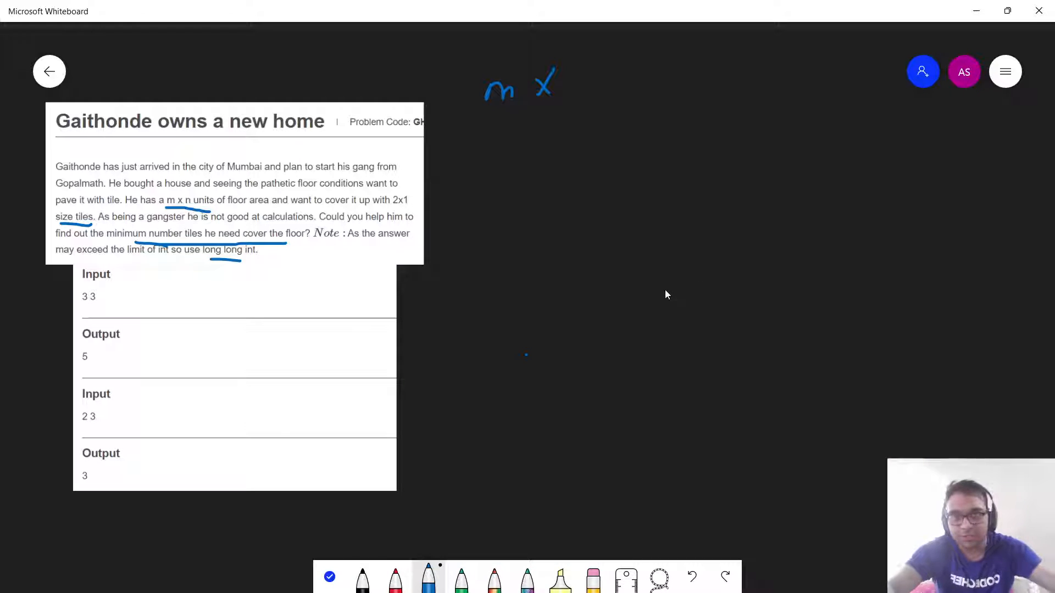
mouse_move(575, 93)
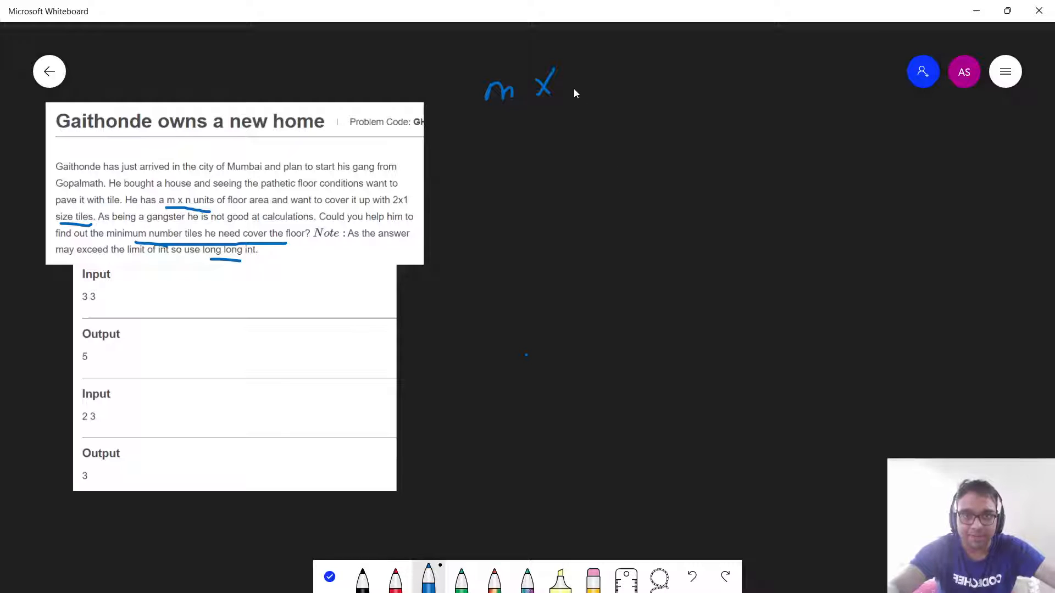
Write 'm x n', circle the 2x1 tile size below it, and underline sample input 3 3.
drag(572, 80, 596, 91)
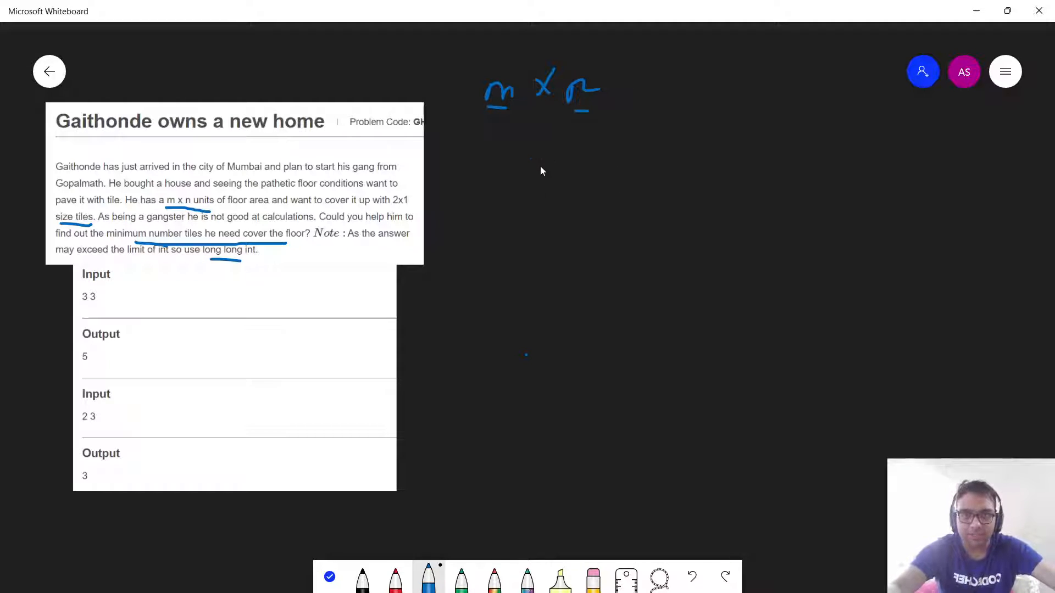
drag(504, 142, 558, 141)
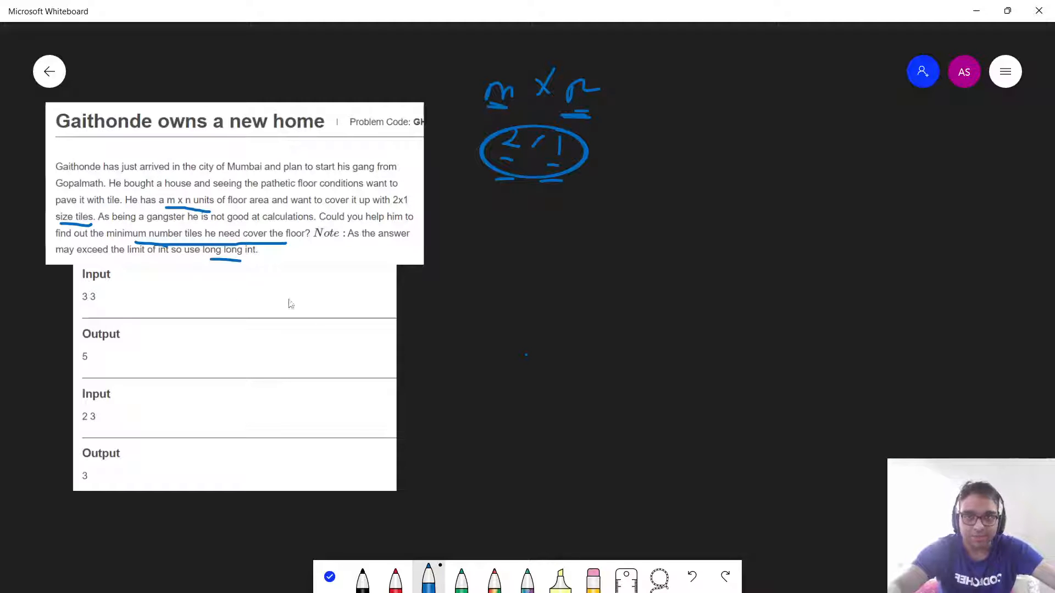
drag(83, 308, 101, 308)
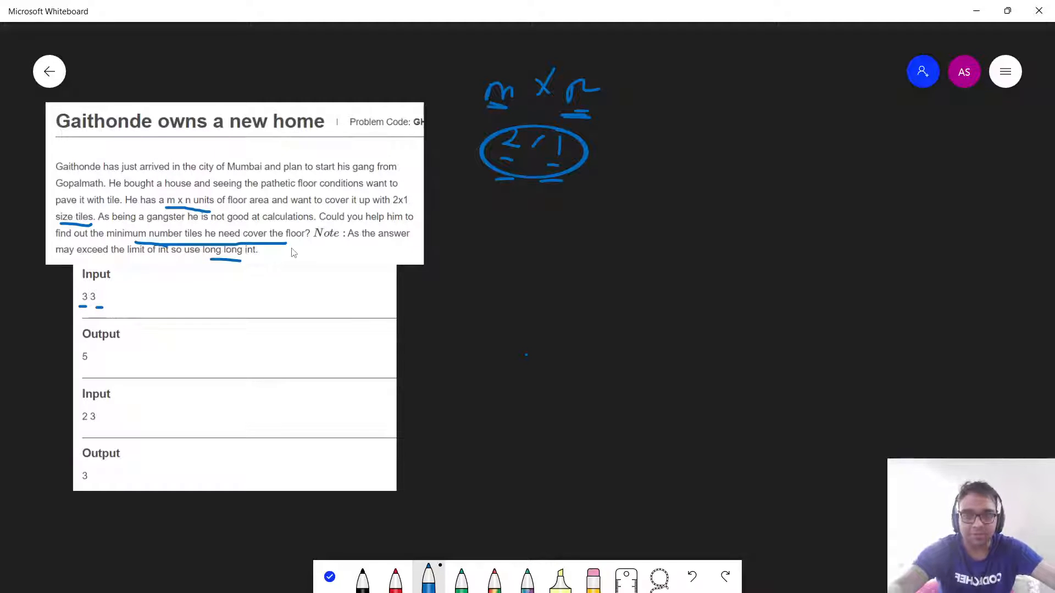
Sketch a 3x3 grid covered by five 2x1 tile ovals and underline sample output 5.
drag(501, 209, 465, 330)
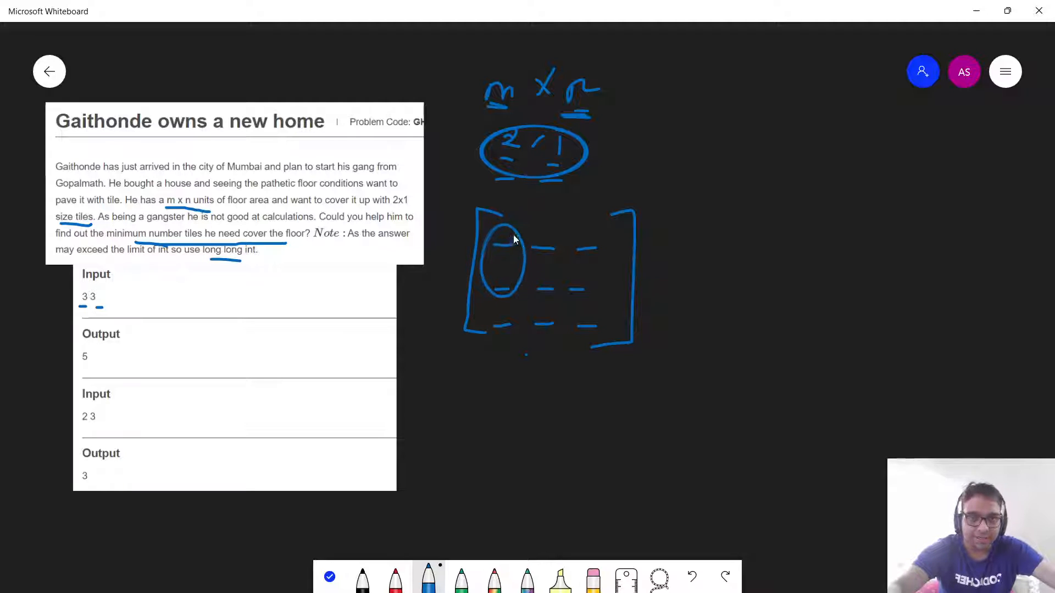
drag(531, 236, 558, 297)
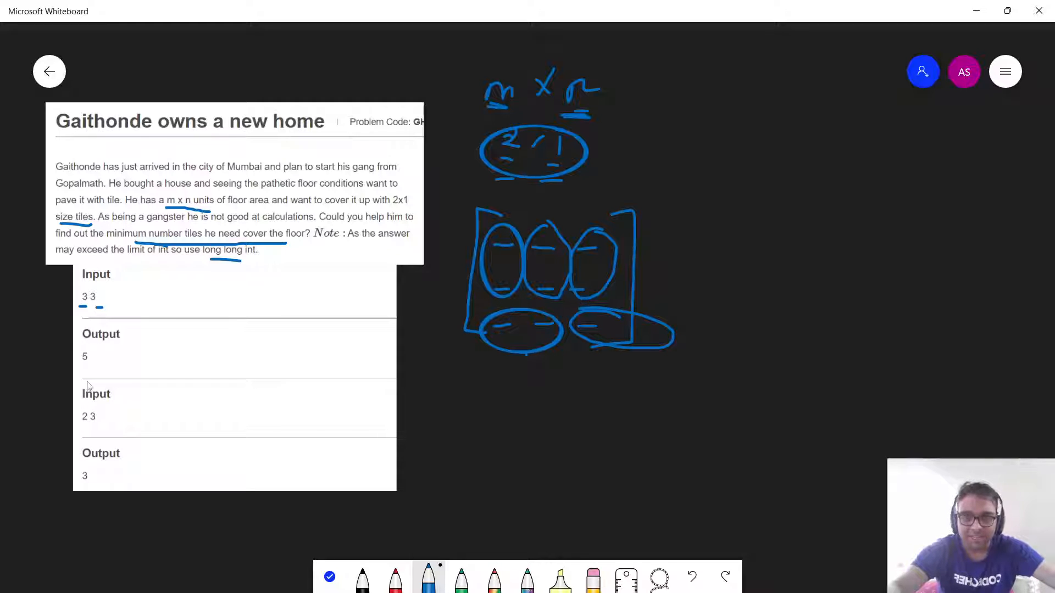
drag(80, 367, 93, 366)
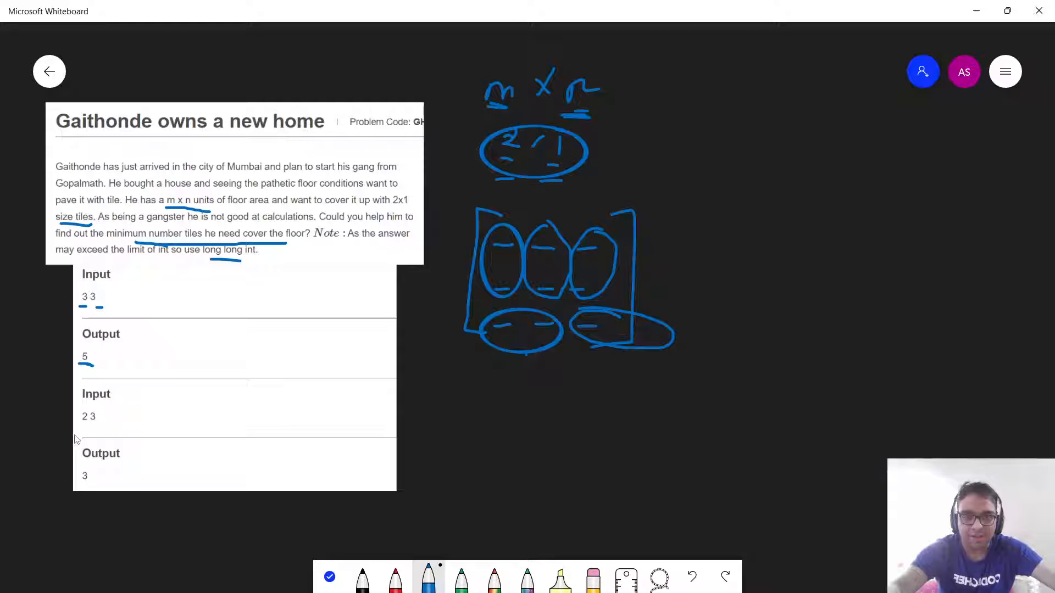
mouse_move(462, 380)
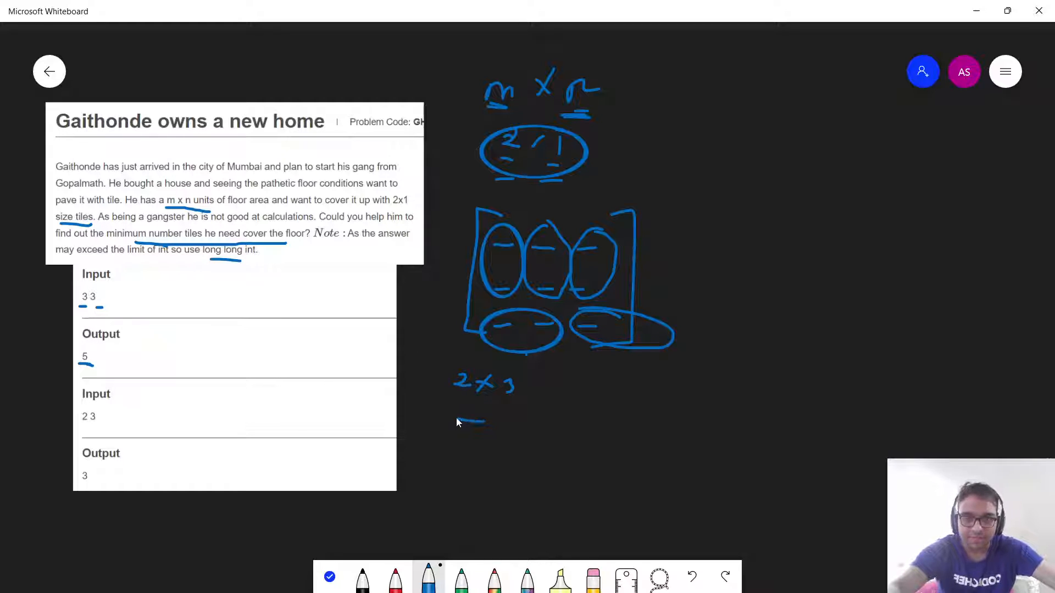
drag(464, 421, 464, 528)
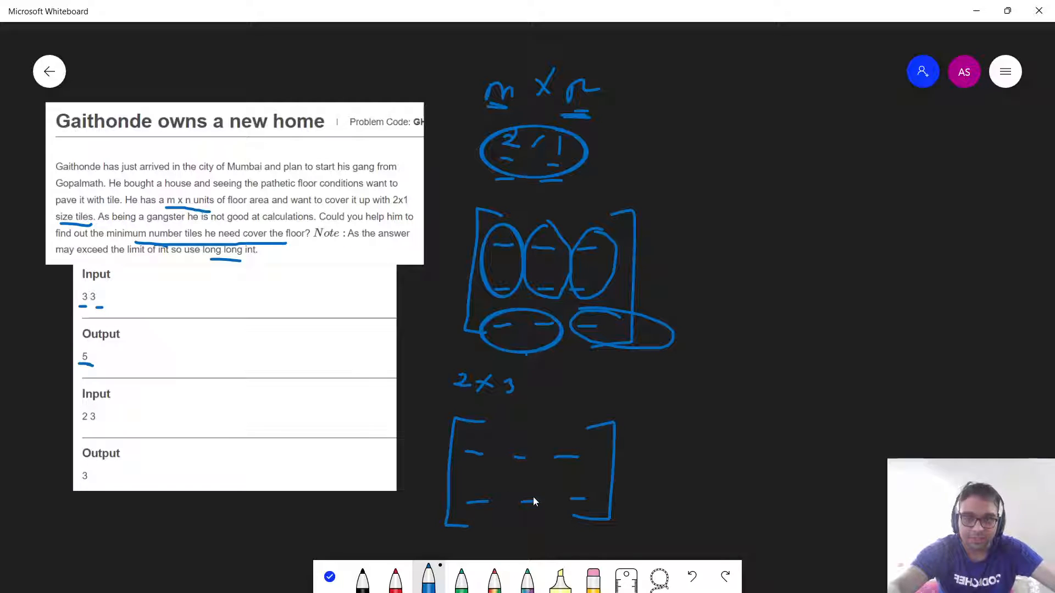
drag(464, 431, 471, 511)
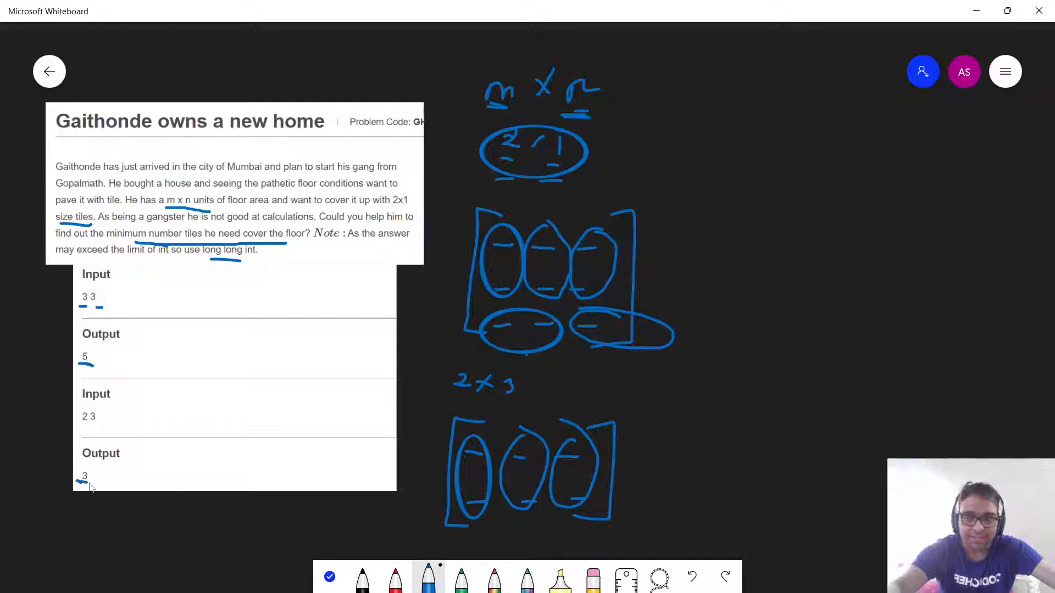
mouse_move(375, 444)
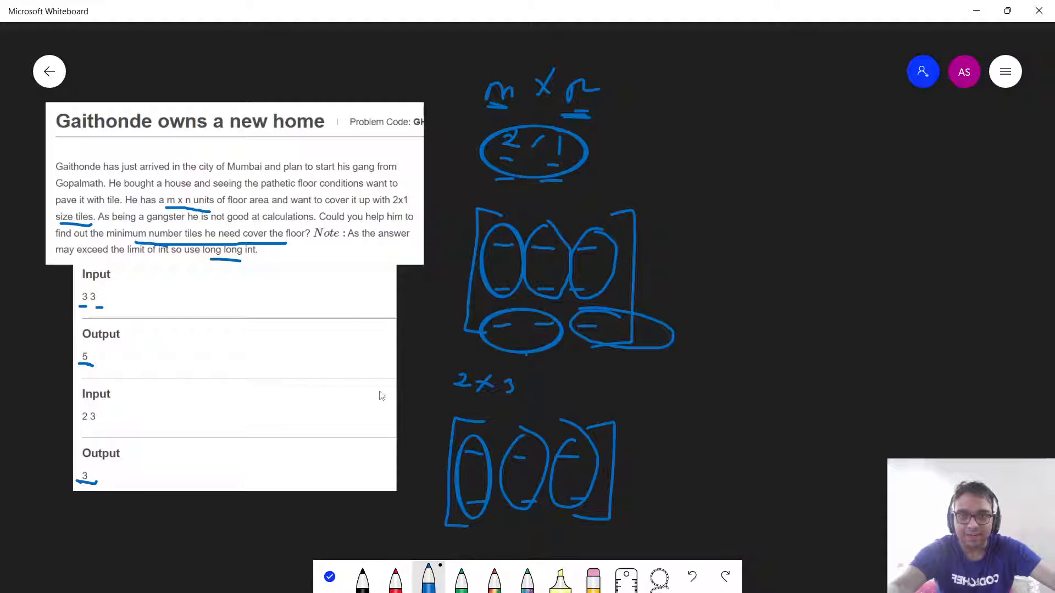
mouse_move(268, 392)
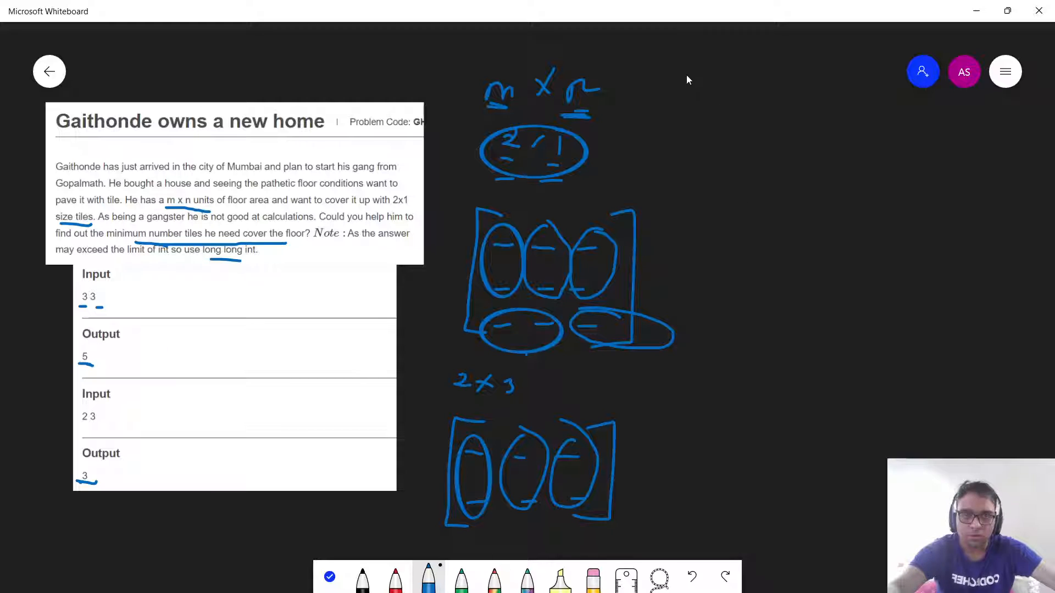
mouse_move(696, 85)
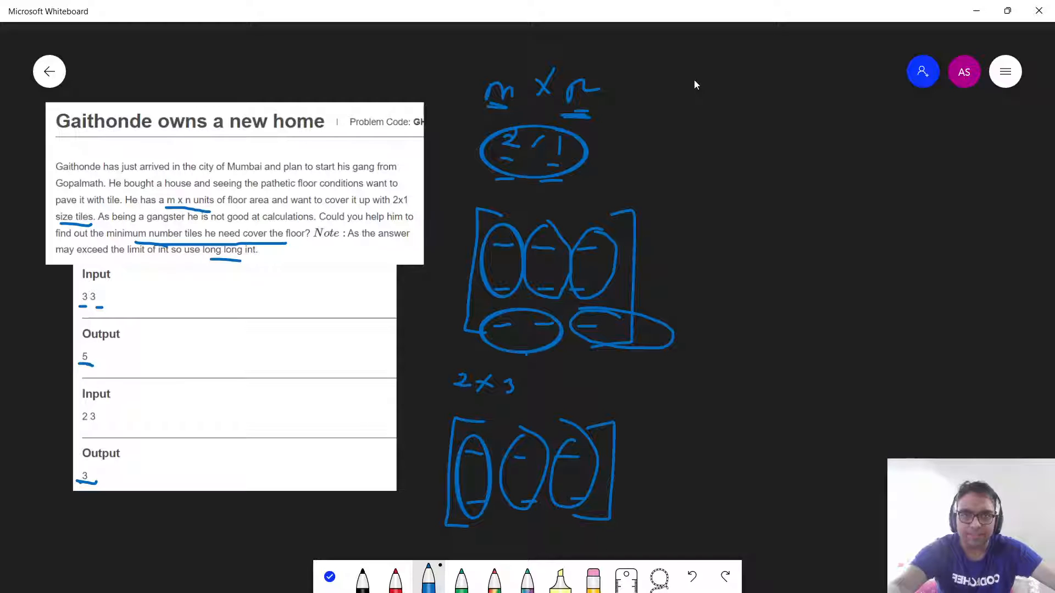
mouse_move(572, 199)
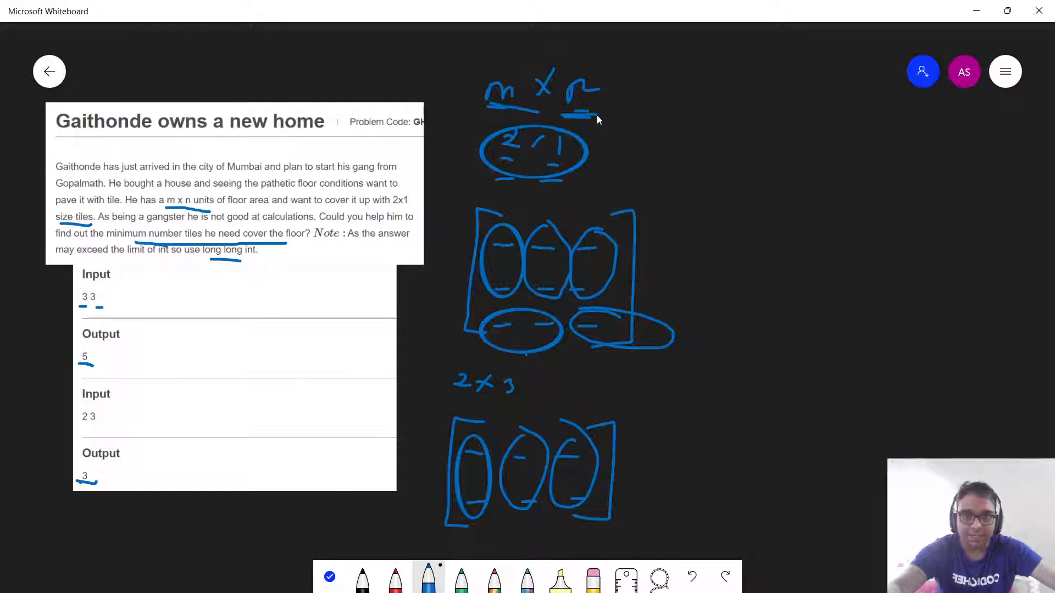
Write m×n as a numerator and draw the fraction bar over 2×1.
drag(707, 88, 731, 115)
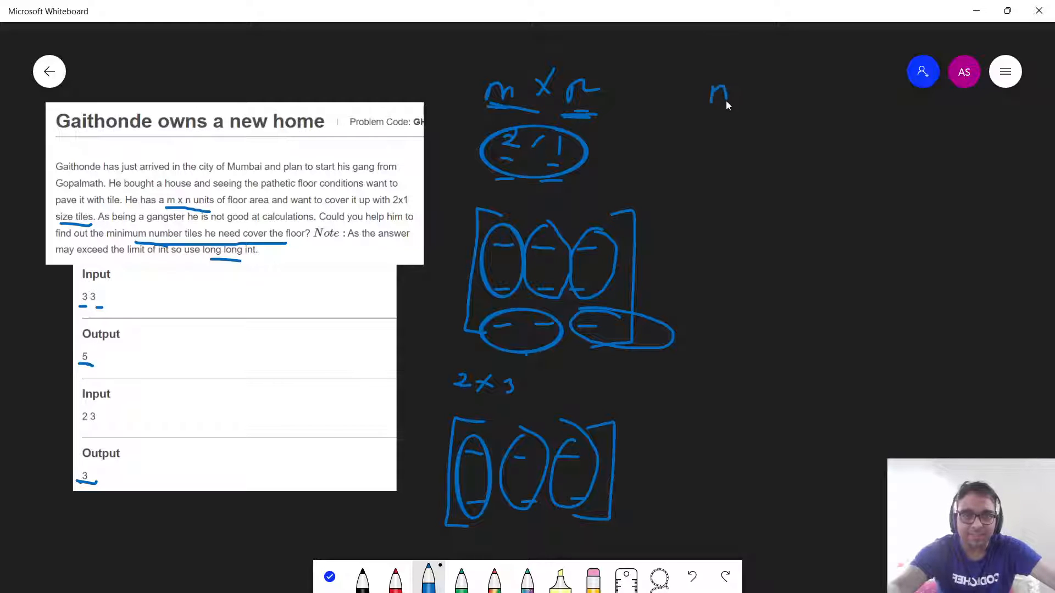
drag(706, 94, 800, 94)
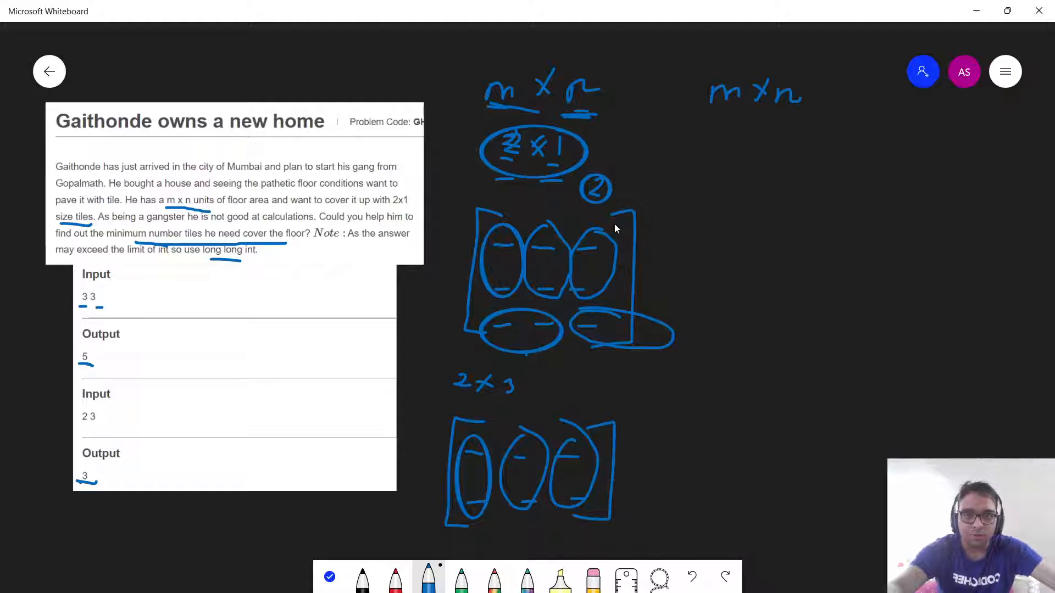
mouse_move(492, 318)
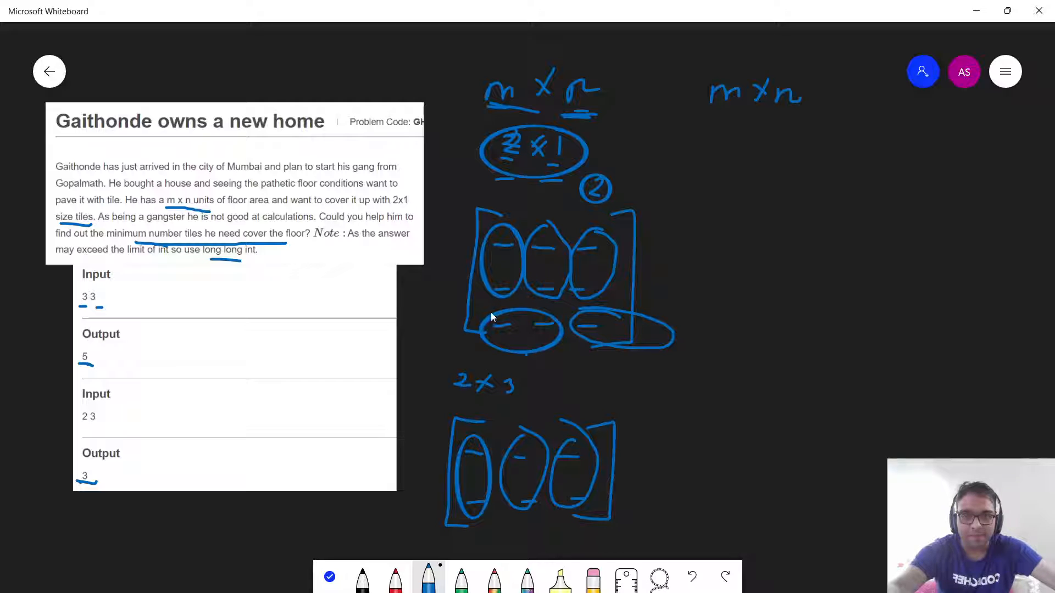
drag(710, 120, 821, 119)
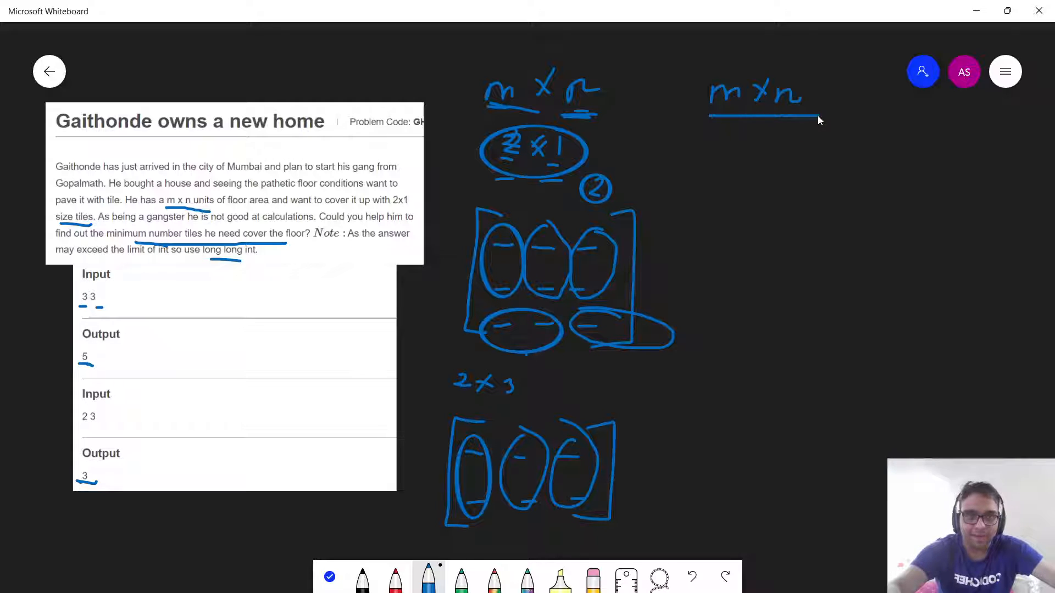
mouse_move(566, 167)
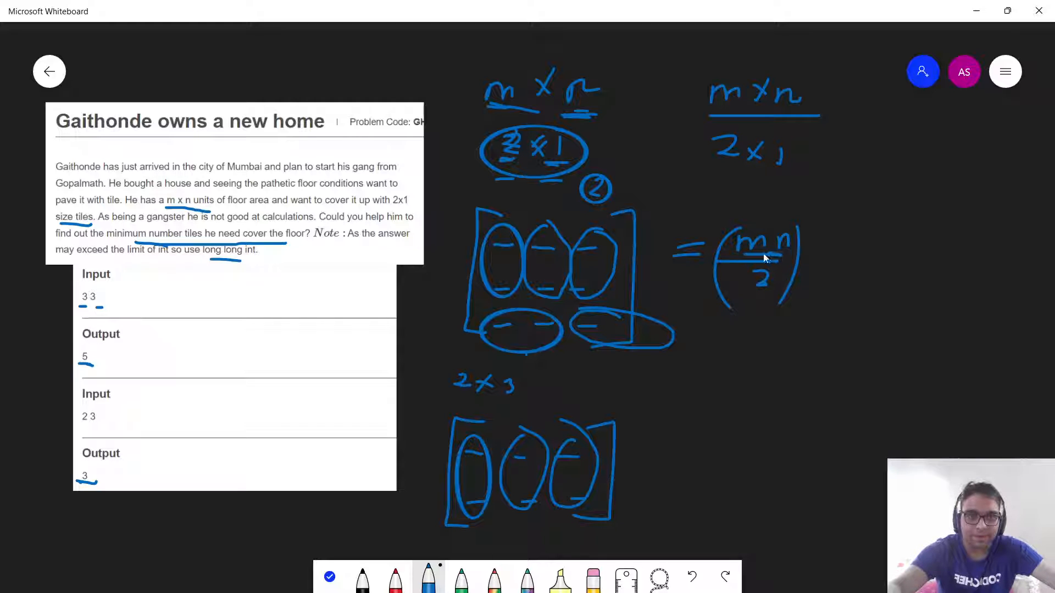
mouse_move(762, 310)
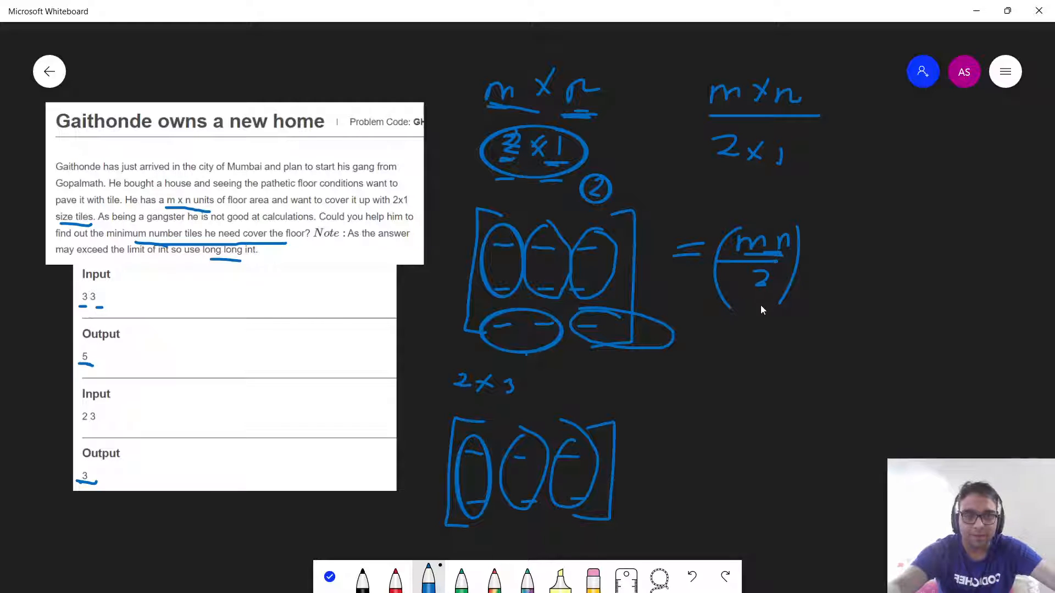
mouse_move(608, 332)
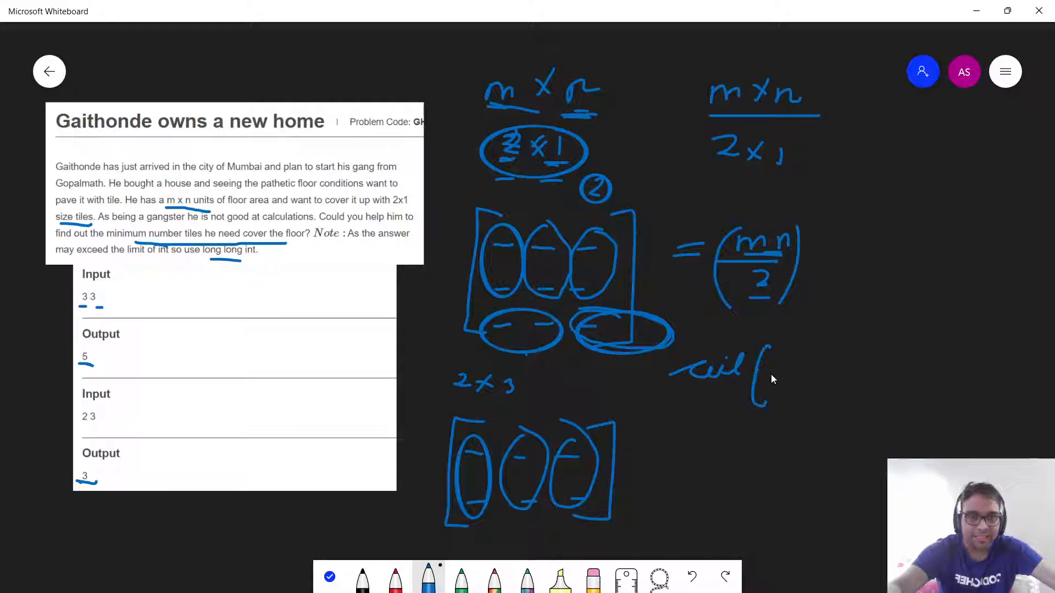
Write the result as ceil(mn/2) below the fraction.
drag(761, 363, 834, 384)
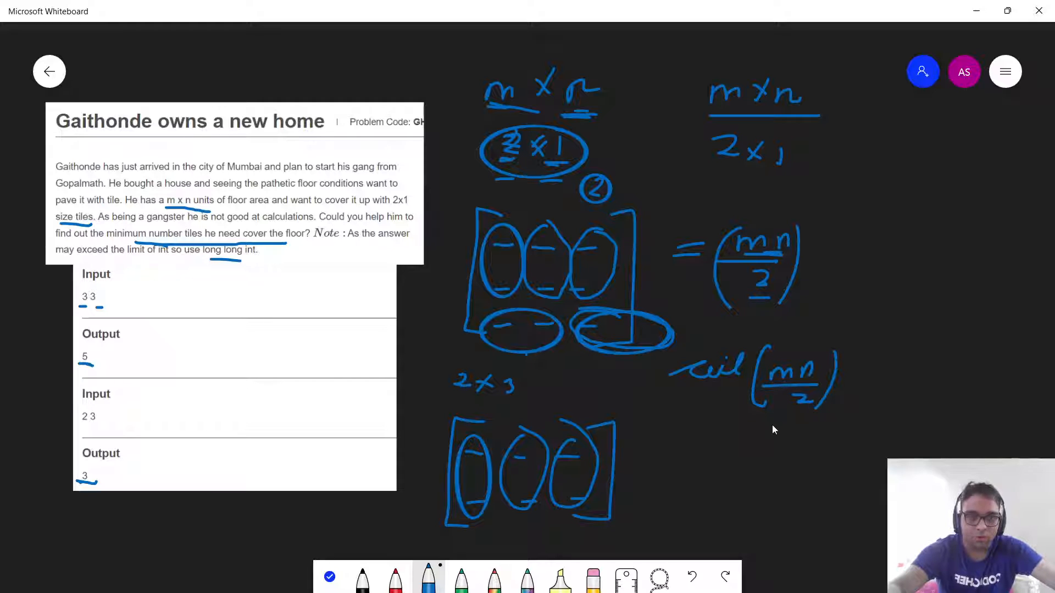
drag(663, 454, 717, 458)
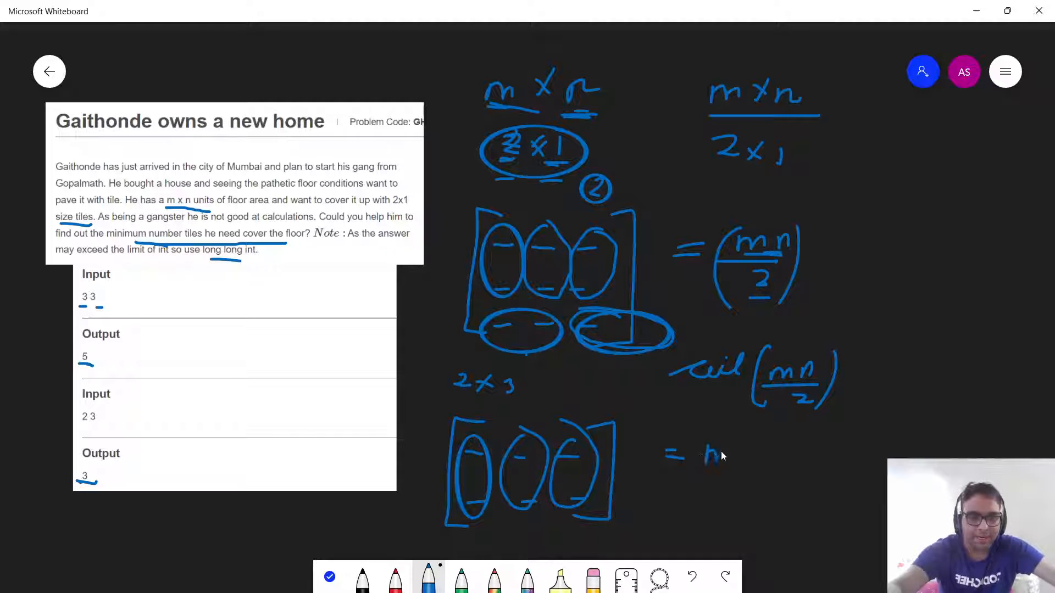
drag(693, 451, 767, 491)
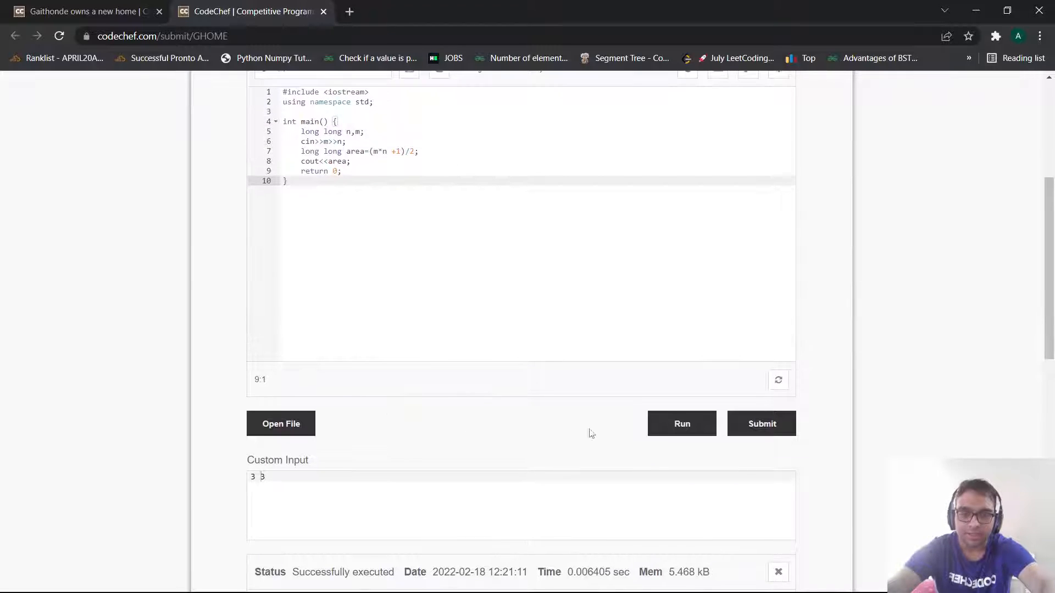
Submit the C++ tiling solution for judging.
click(762, 424)
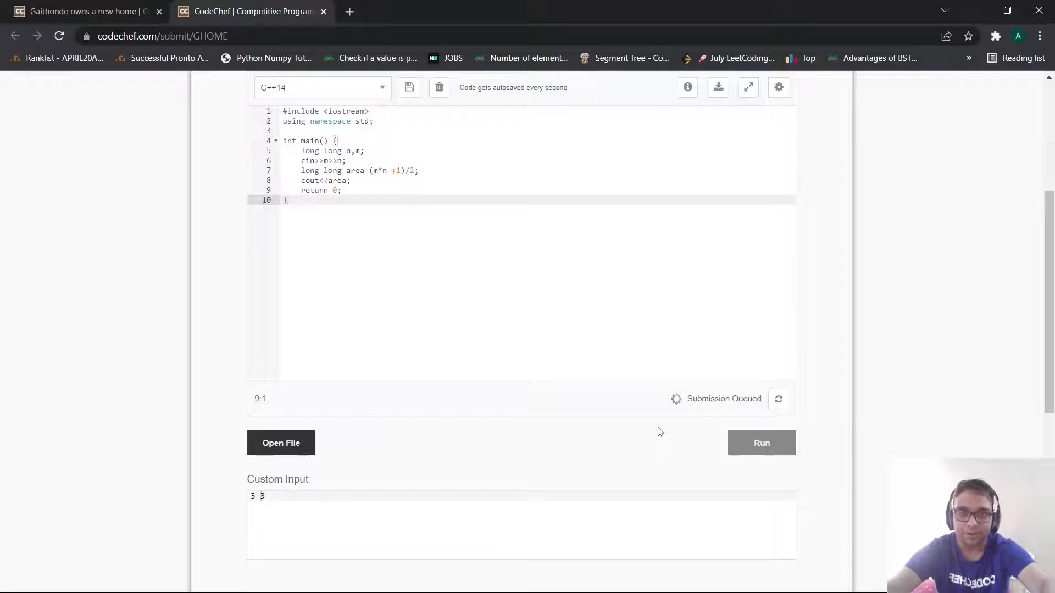
Run the code on input 3 3 and view the Status panel showing output 5.
click(762, 443)
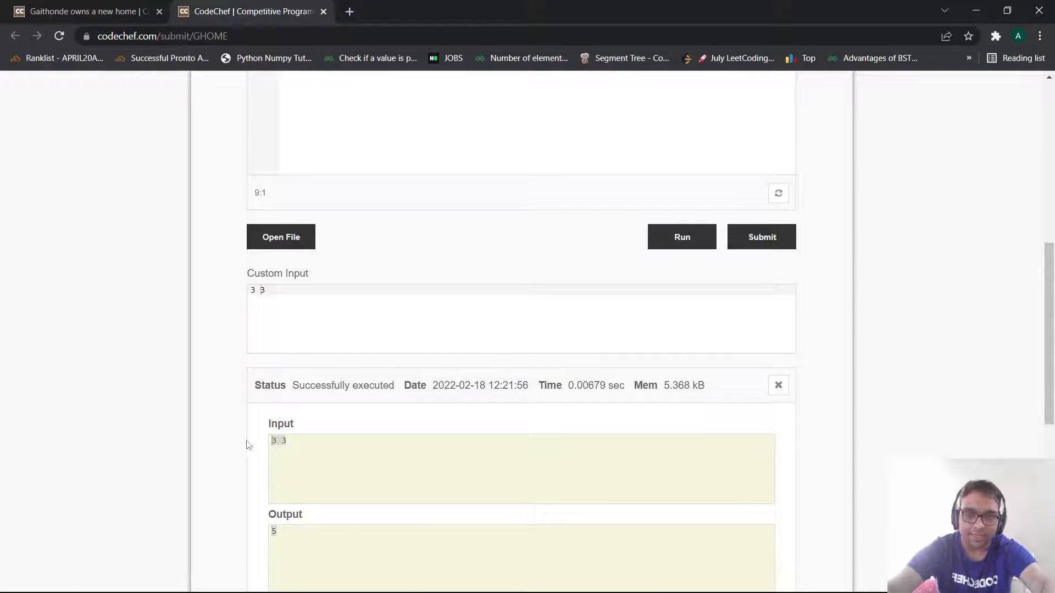
click(761, 237)
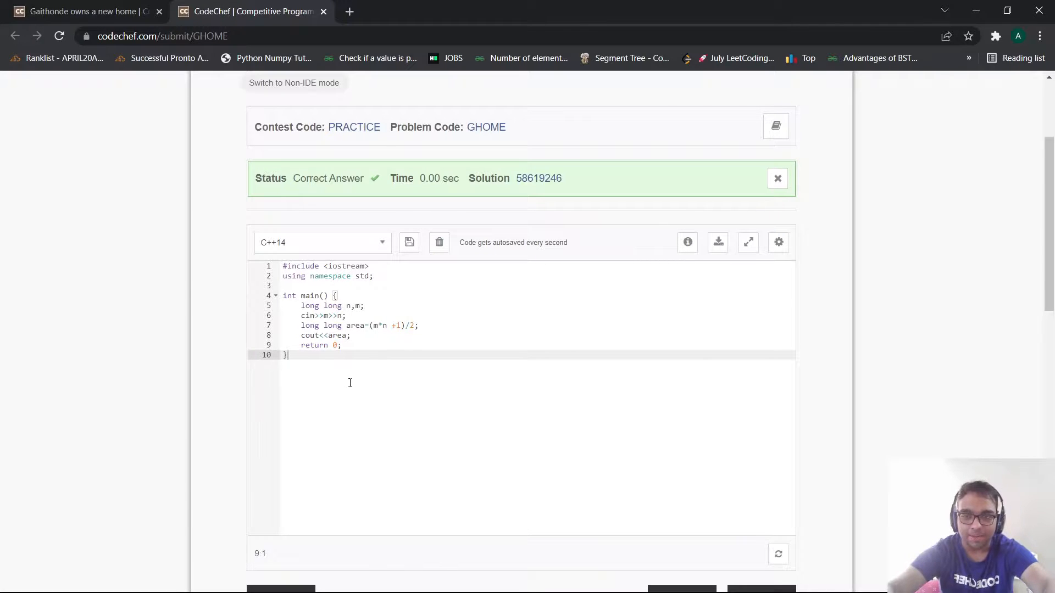
mouse_move(310, 395)
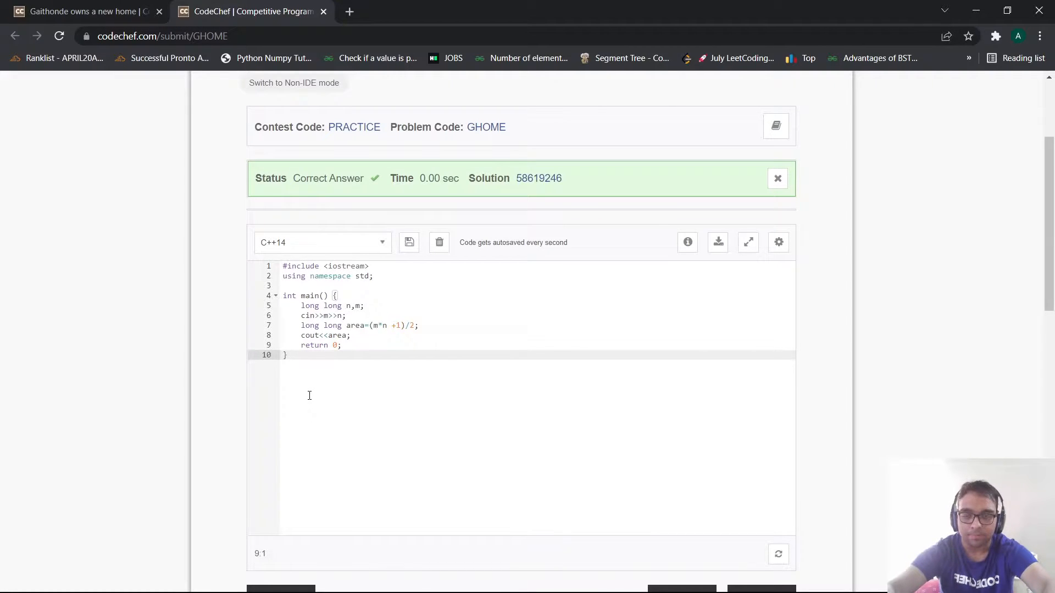